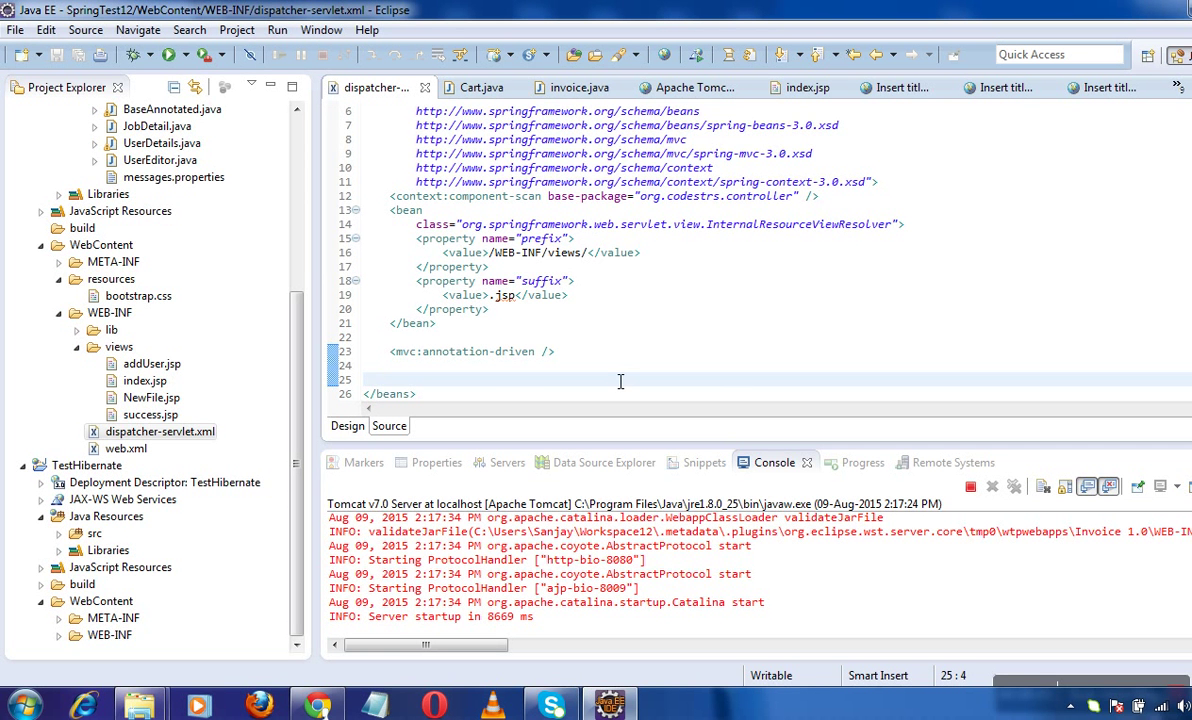
mouse_move(338, 272)
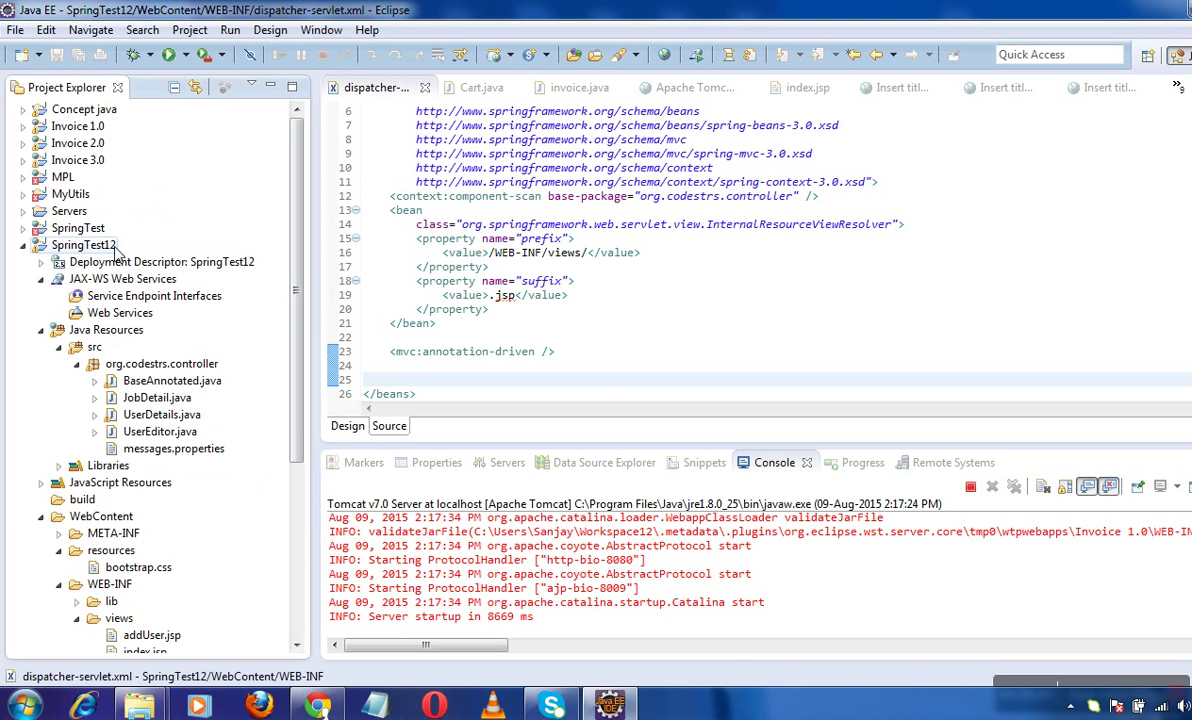
- Start a new Dynamic Web Project wizard, then cancel it
click(600, 351)
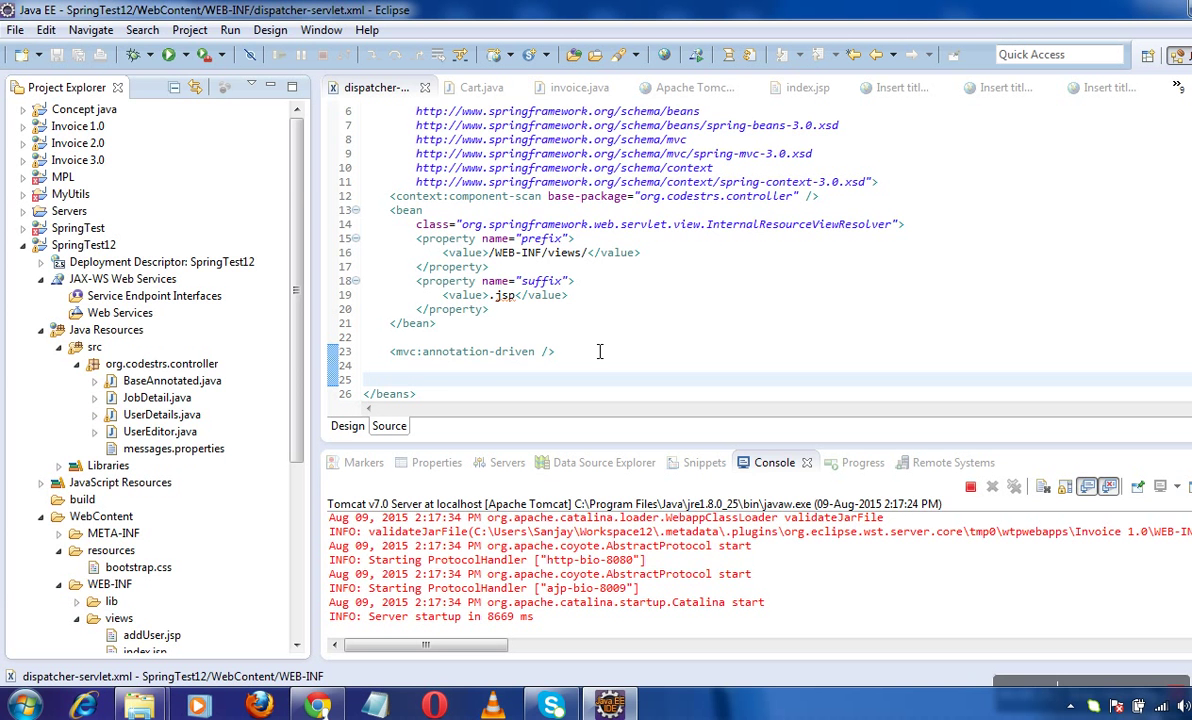
click(15, 29)
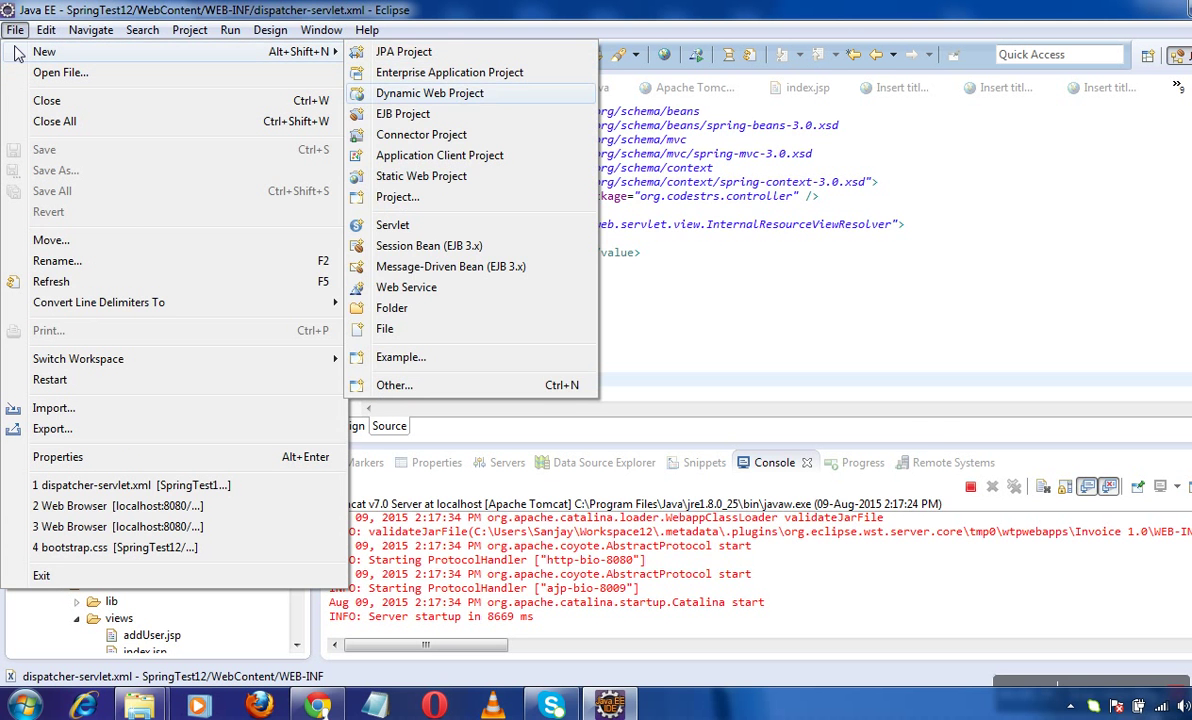
click(429, 92)
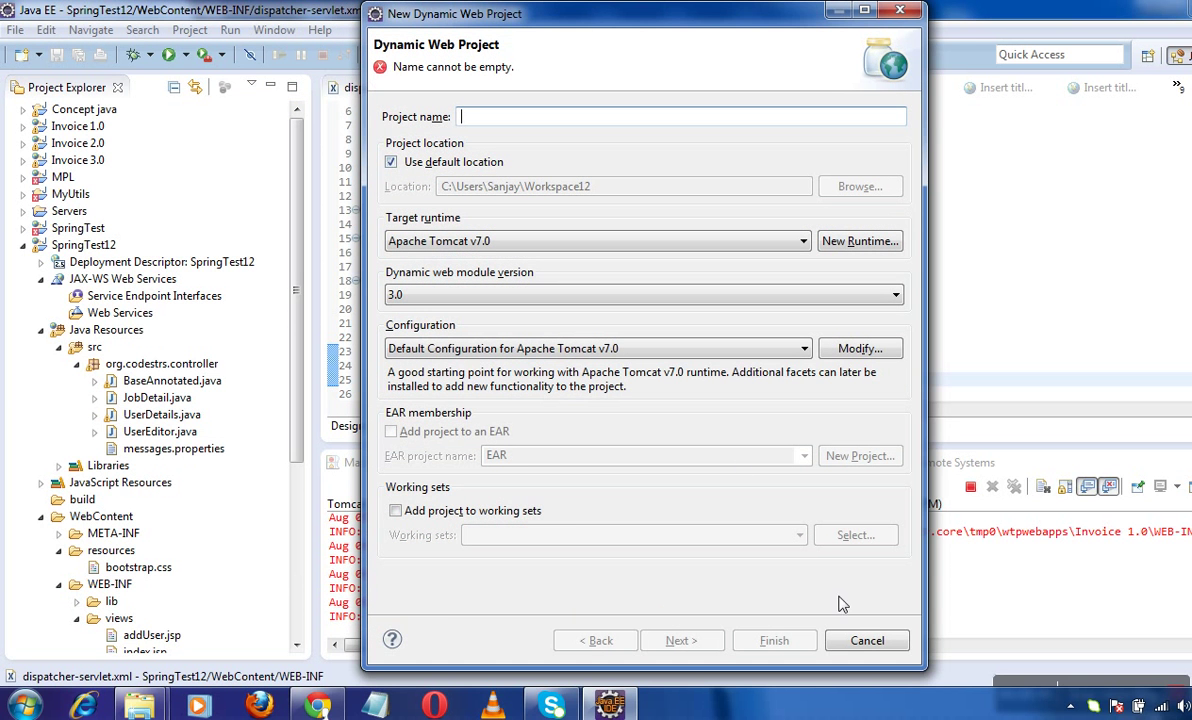
click(866, 640)
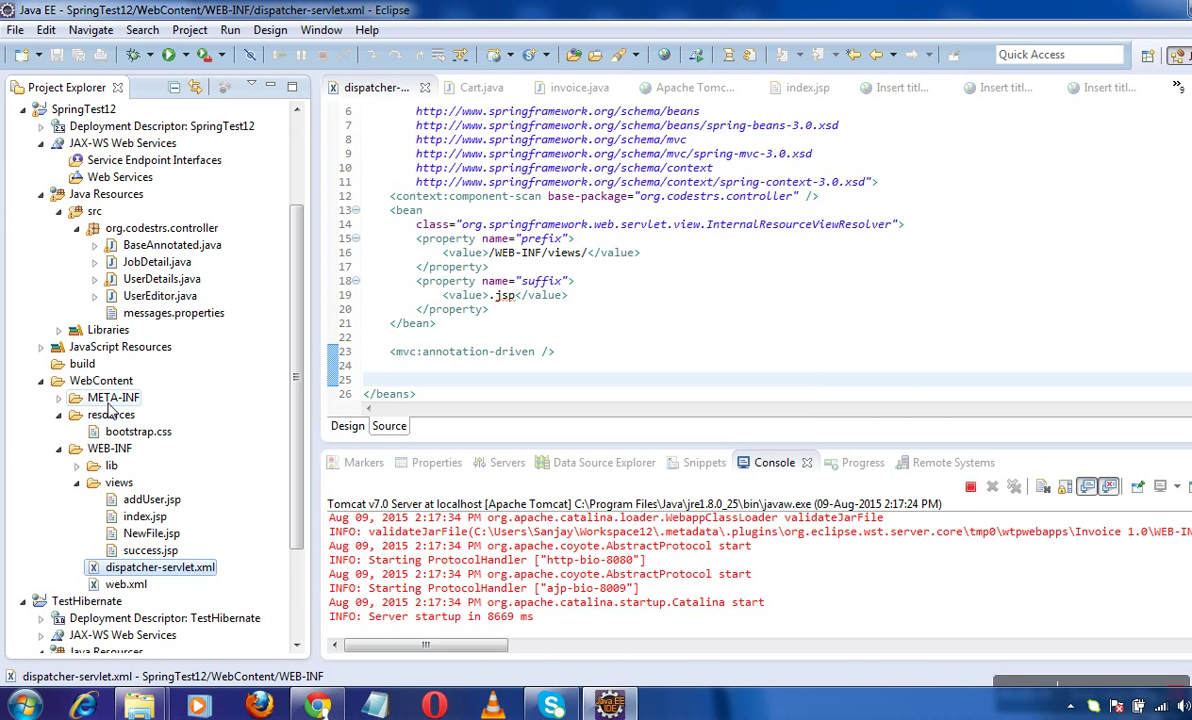
click(102, 380)
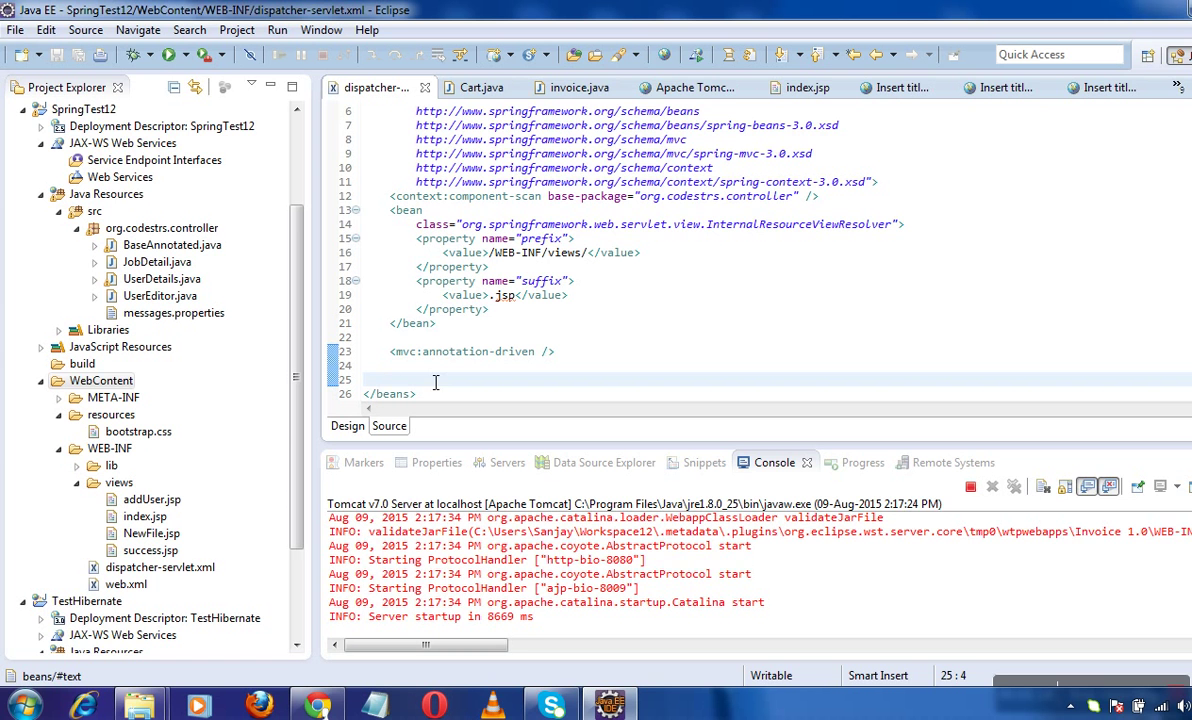
- Open bootstrap.css from WebContent > resources in the editor
click(111, 414)
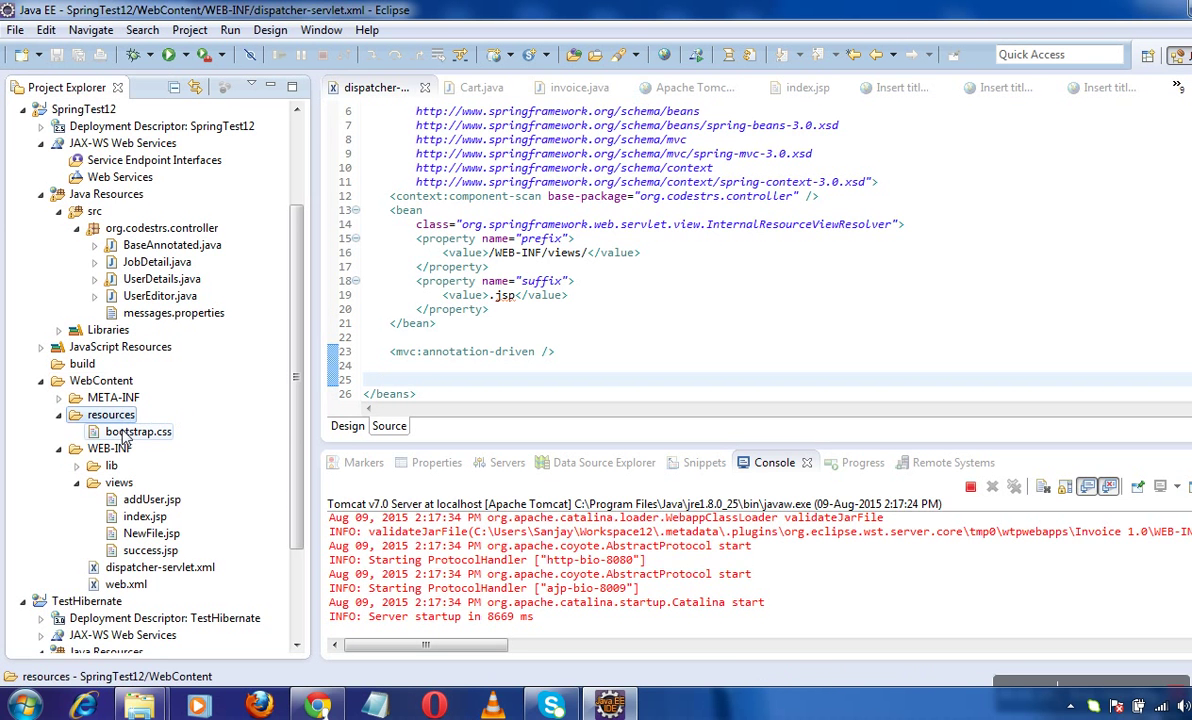
double_click(138, 431)
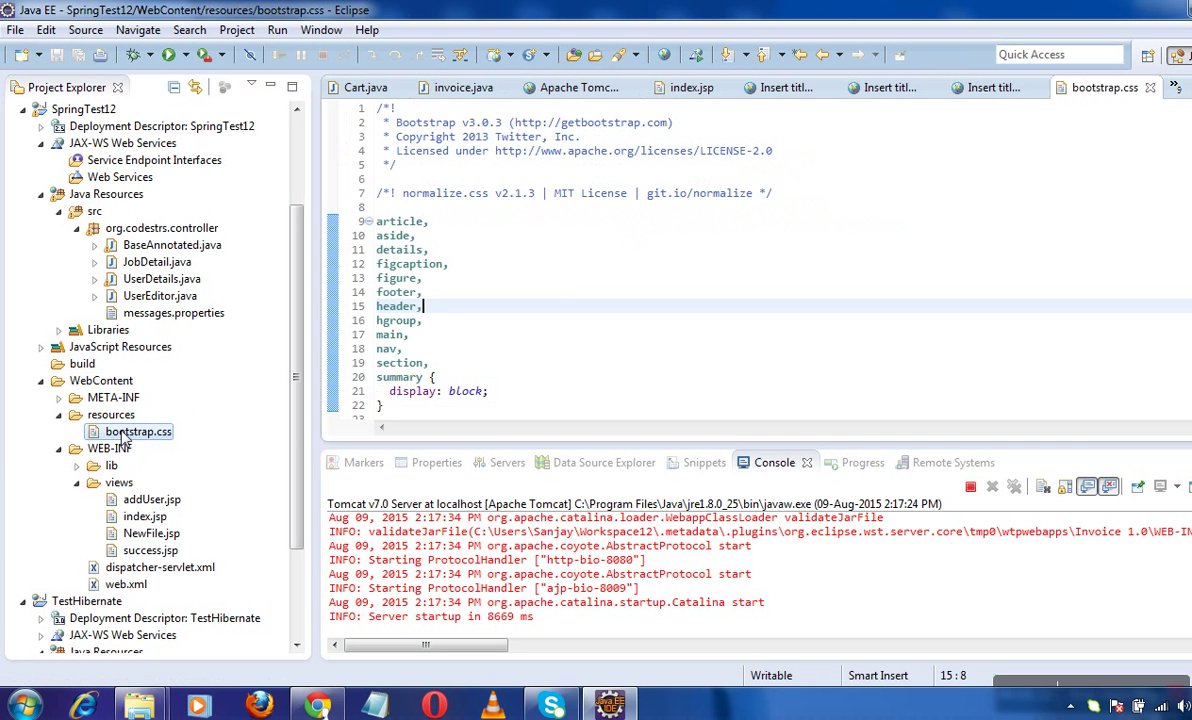
click(110, 414)
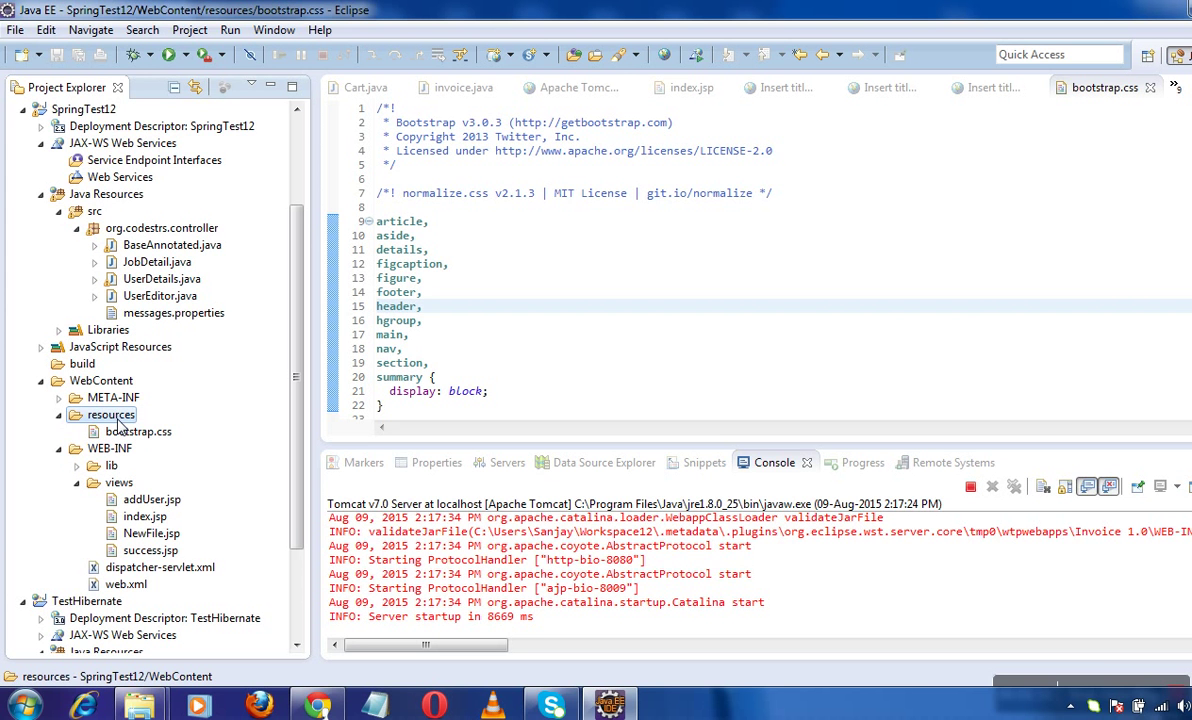
- Run SpringTest12 on the existing Tomcat server, agreeing to restart it
click(84, 108)
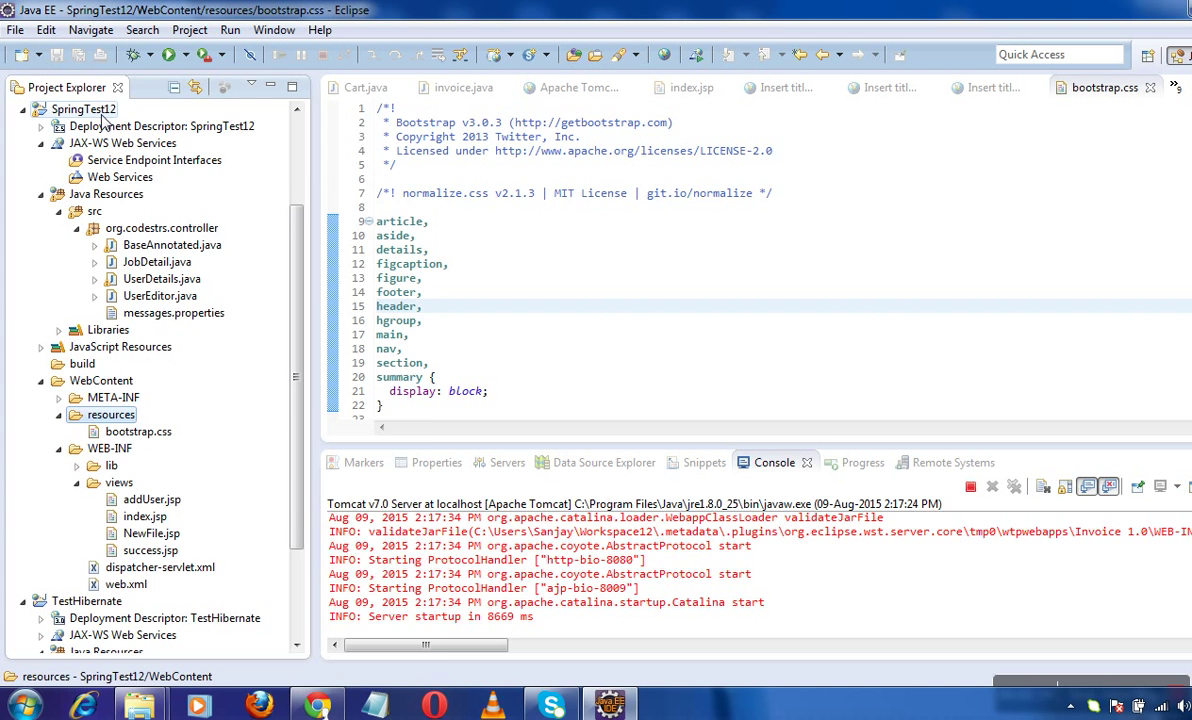
right_click(83, 108)
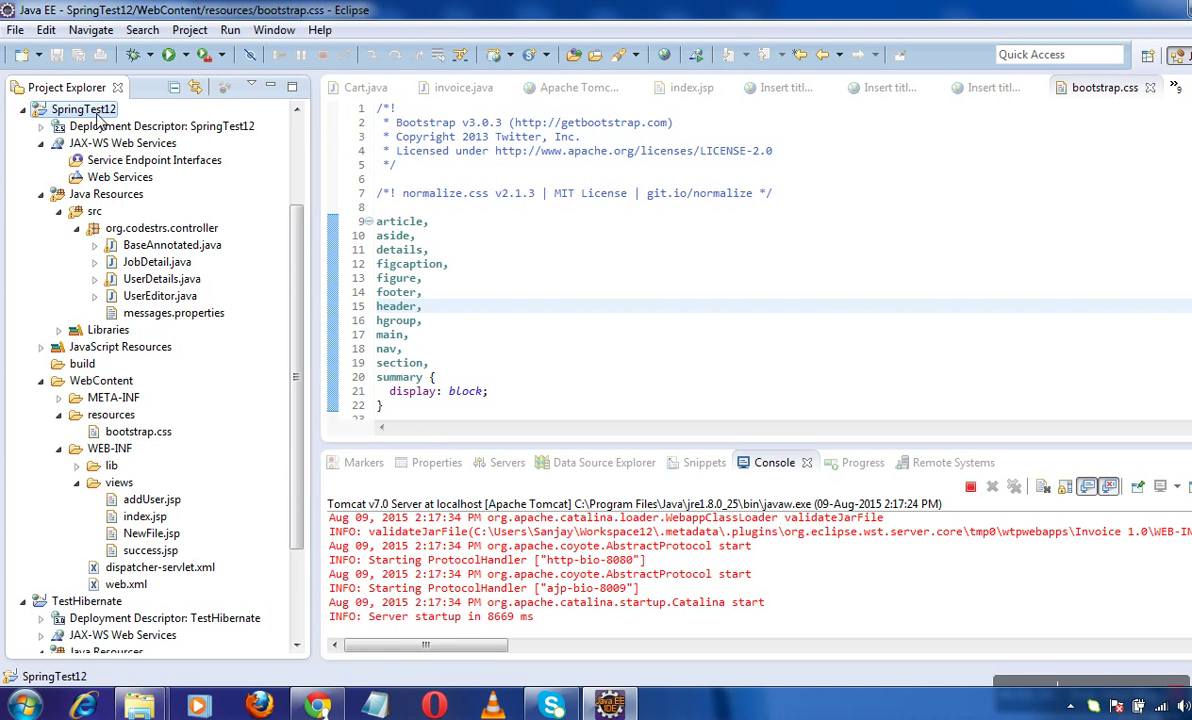
right_click(82, 109)
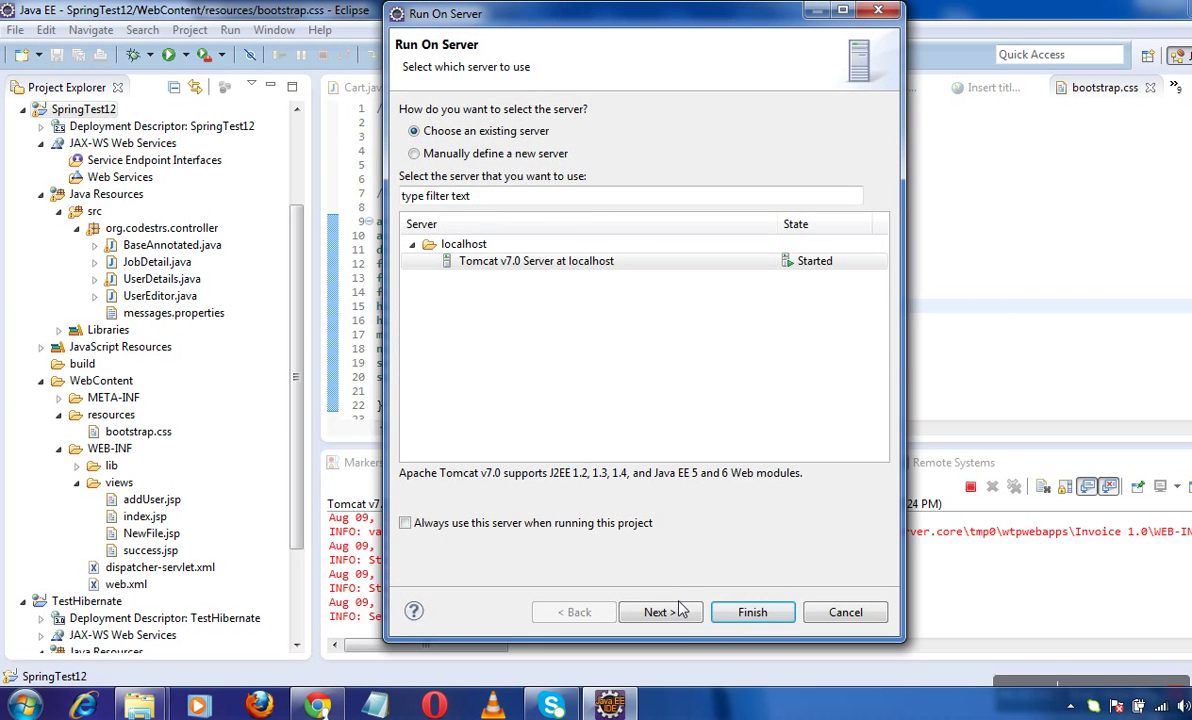
click(752, 612)
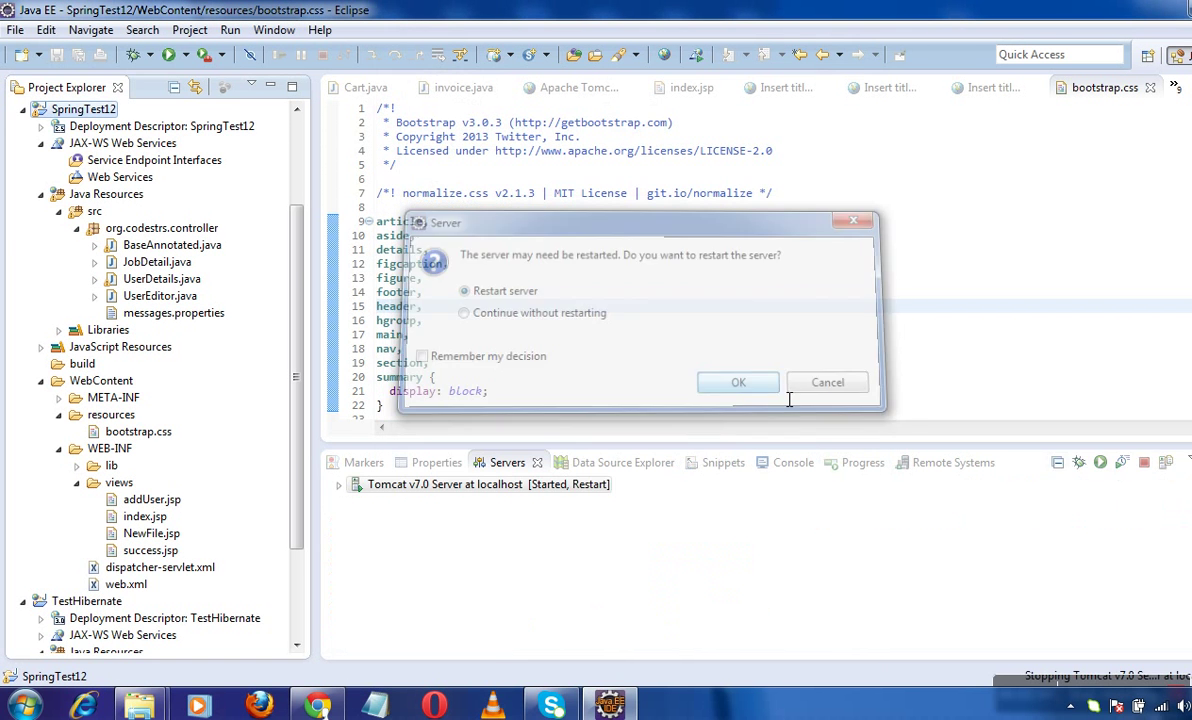
click(738, 382)
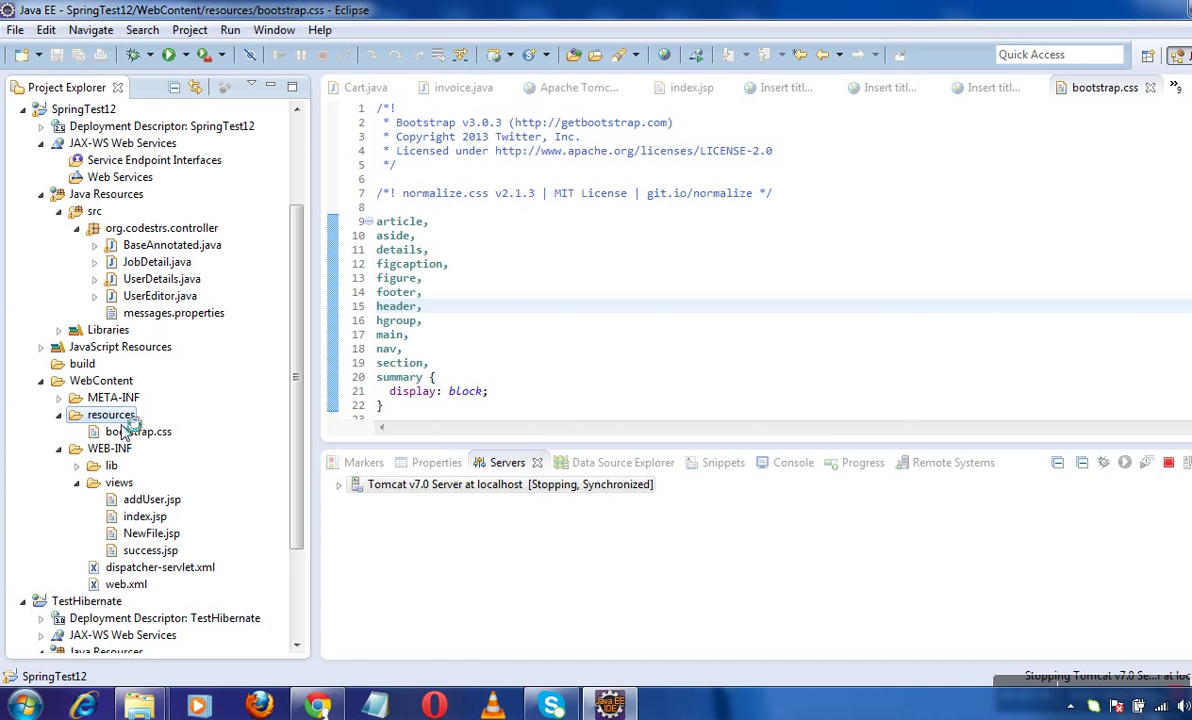
click(775, 462)
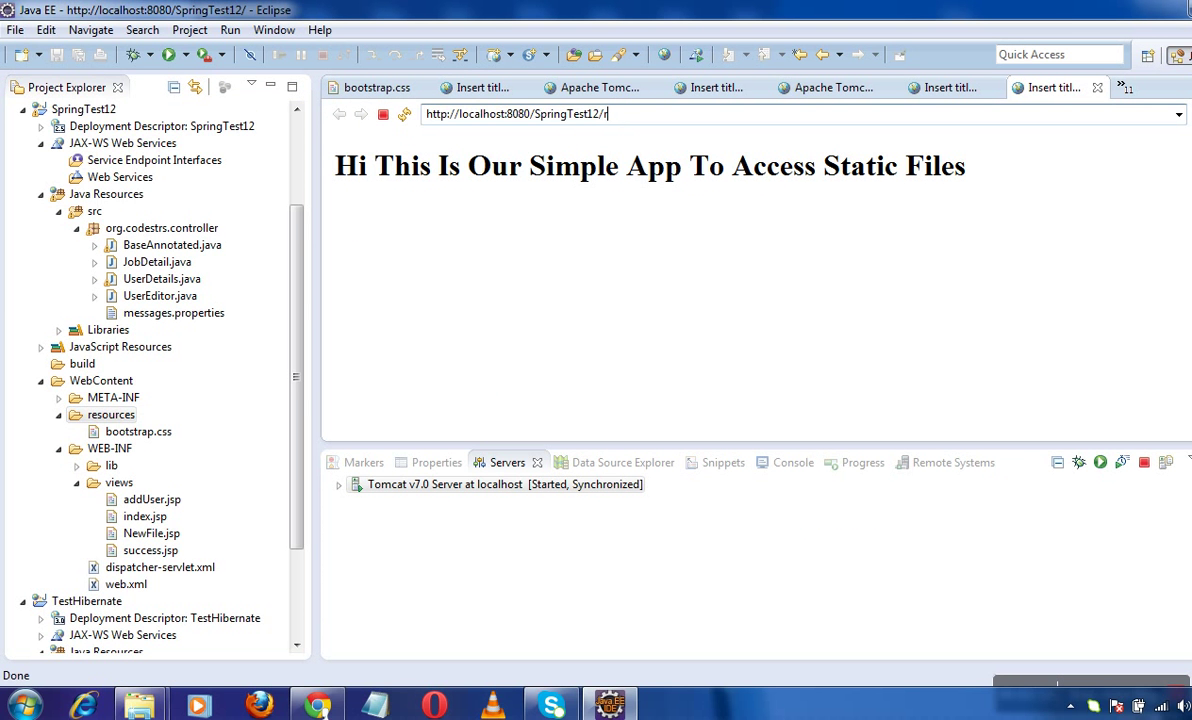
- Request /resources/bootstrap.css in Eclipse's browser, getting an HTTP 404 page
text(esources)
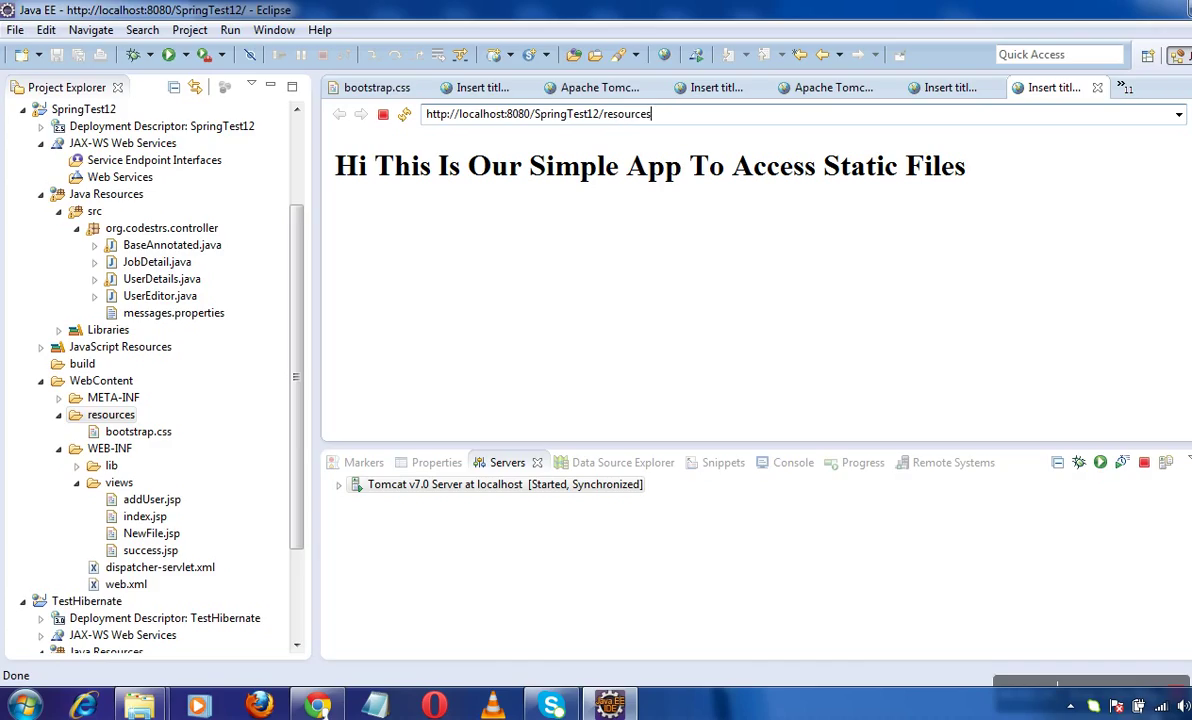
text(/)
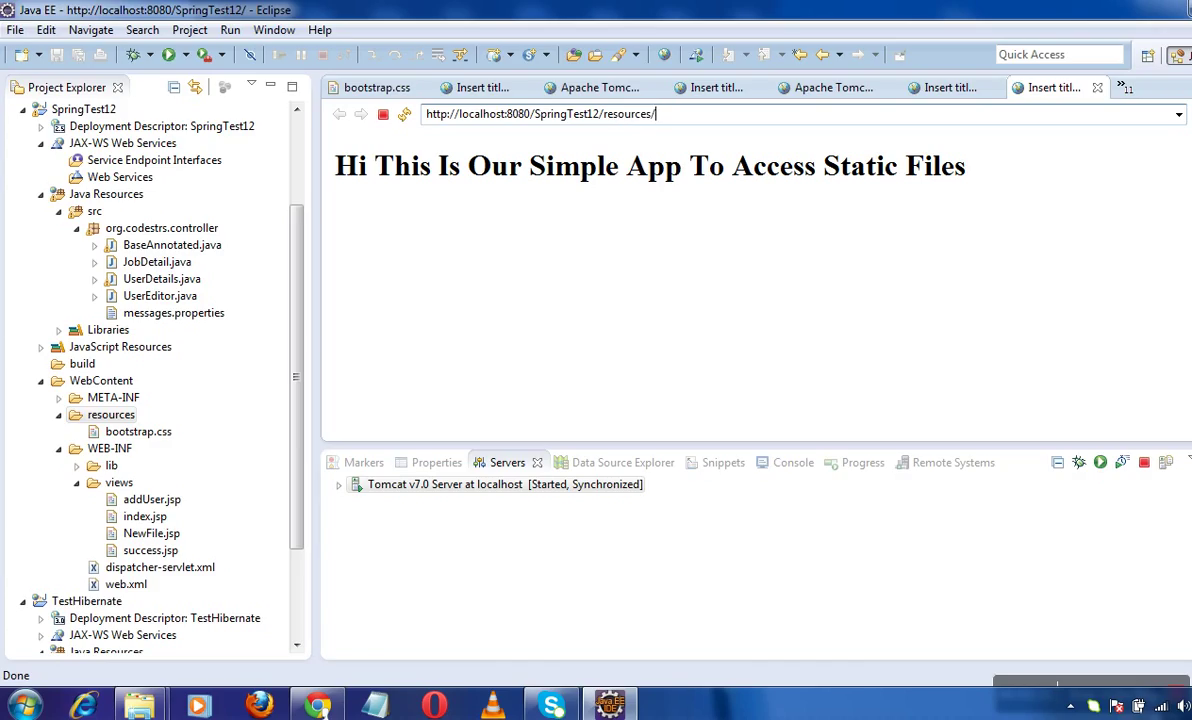
text(boot)
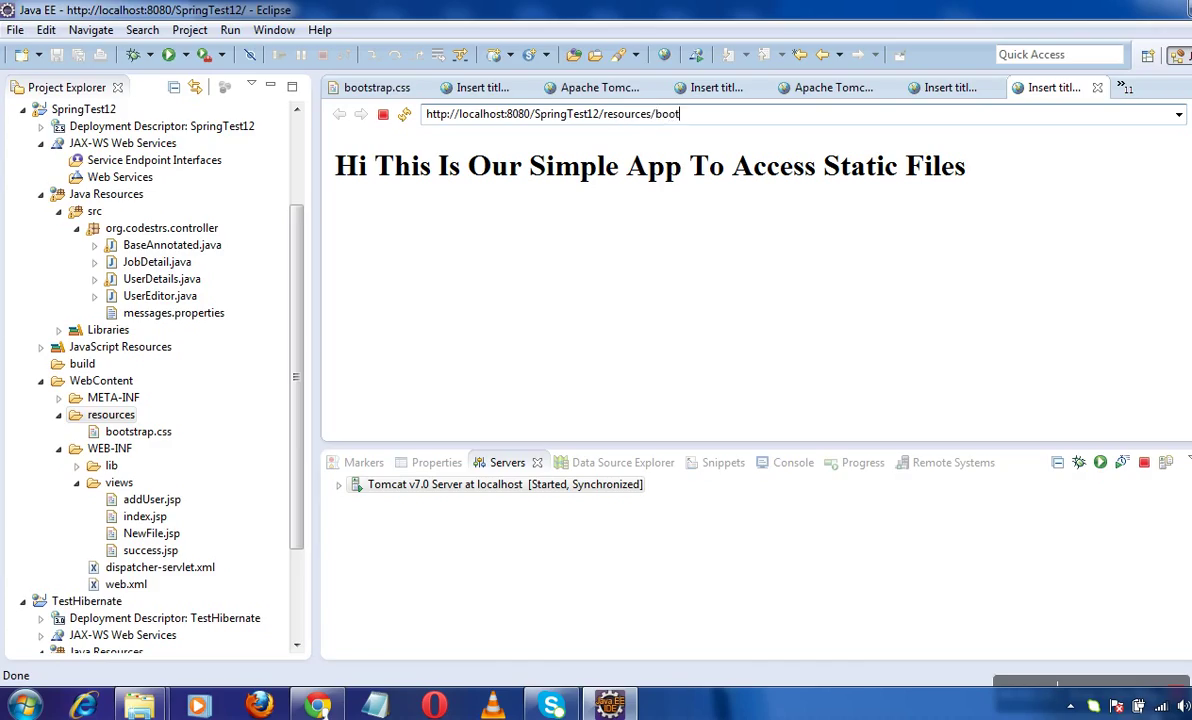
text(strap.css)
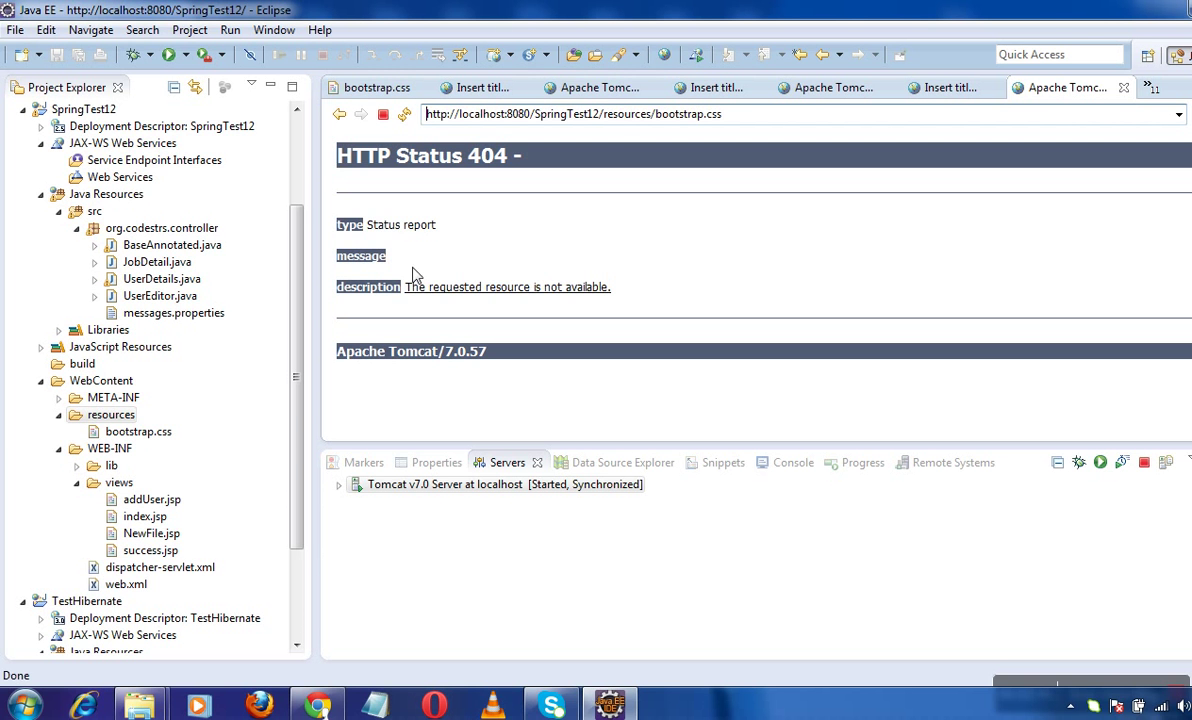
scroll(down, 3)
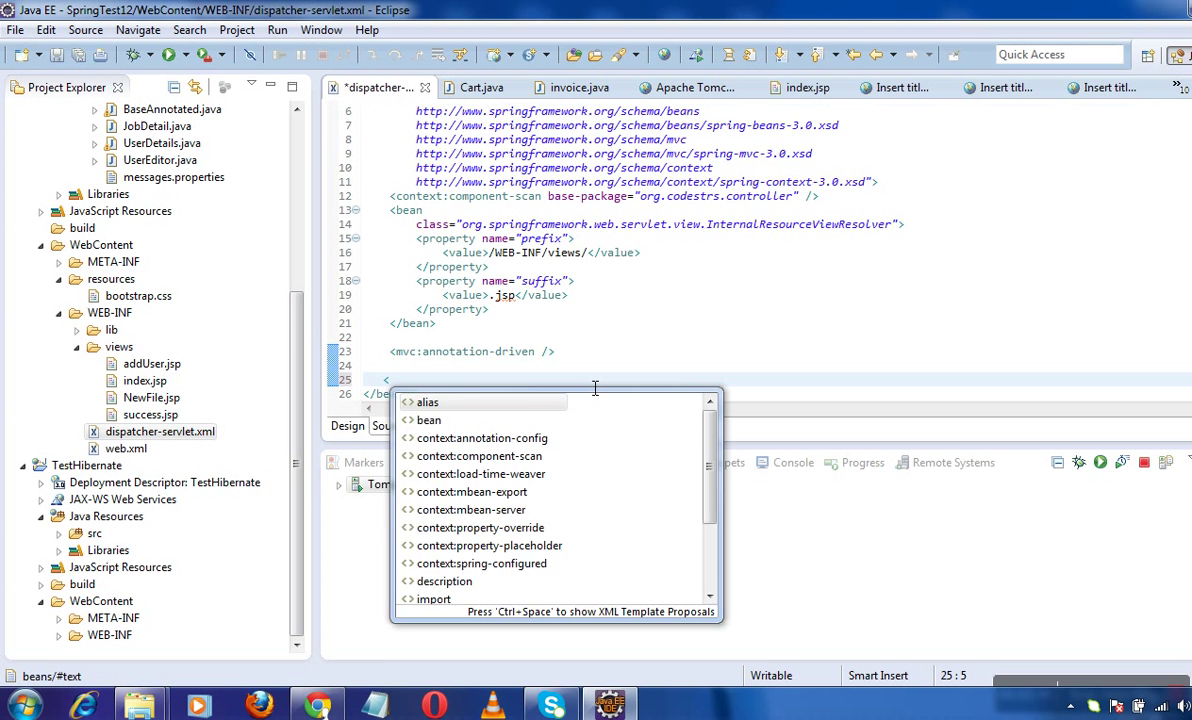
- Add <mvc:resources location="/resources/**" mapping="/assets/**"/> to dispatcher-servlet.xml and save
text(mvc)
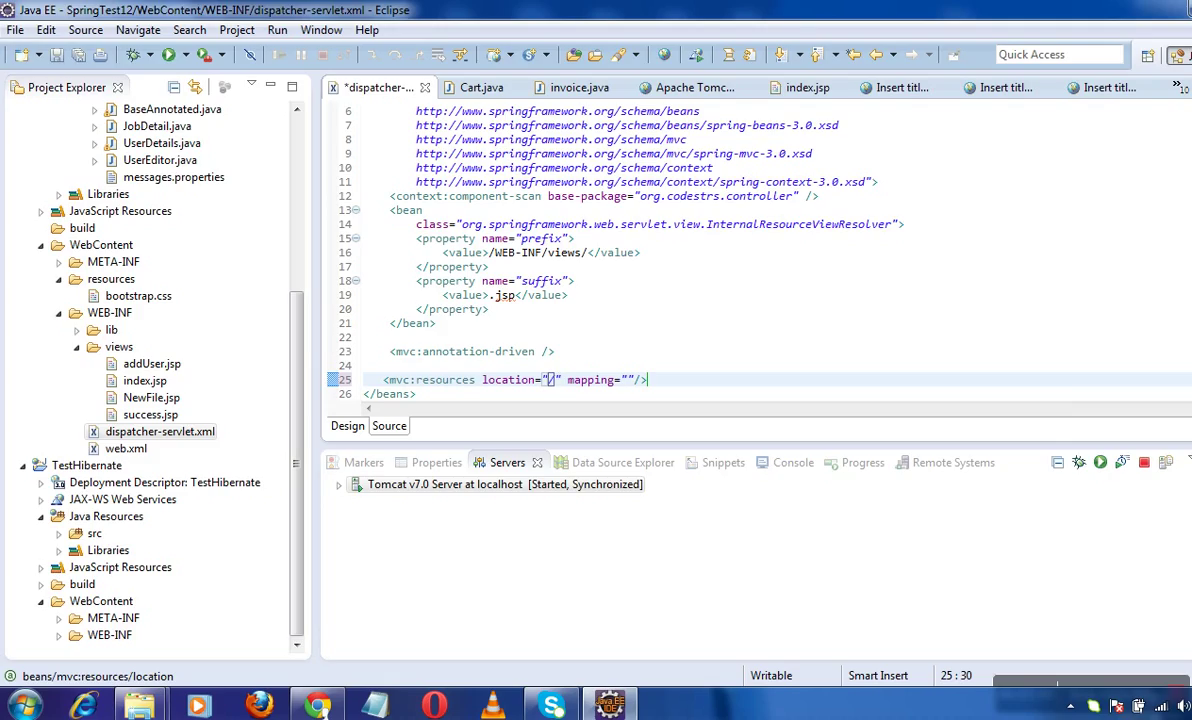
text(resources/)
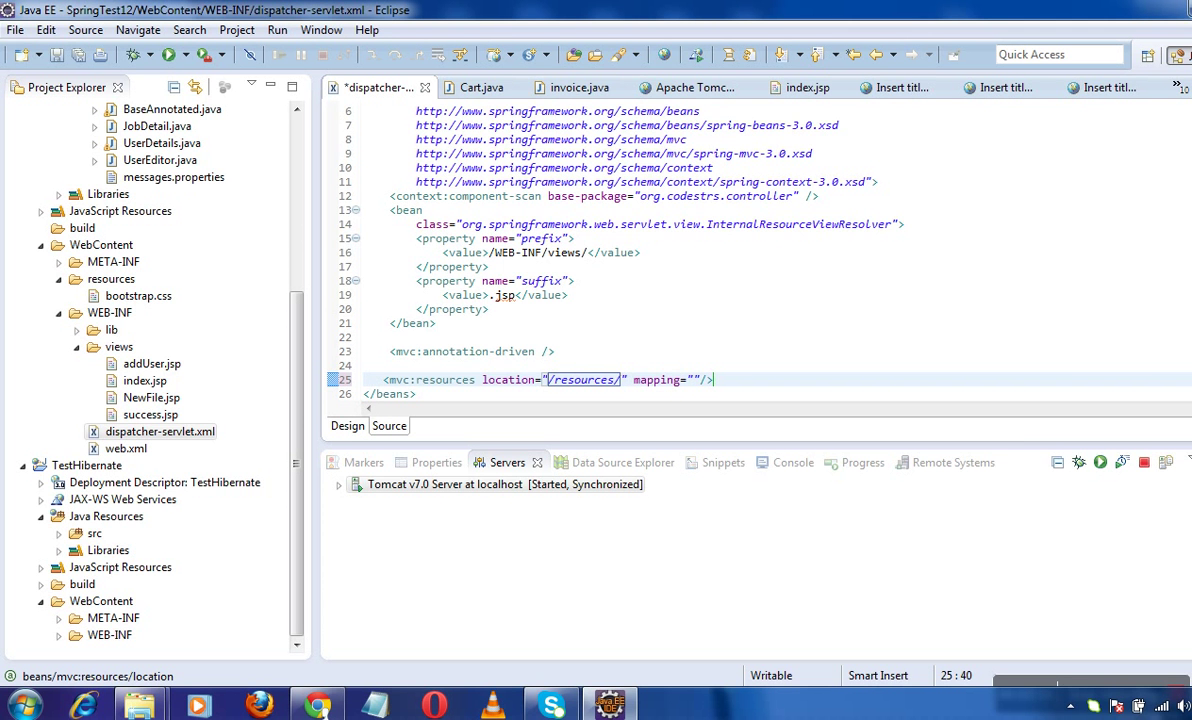
text(**)
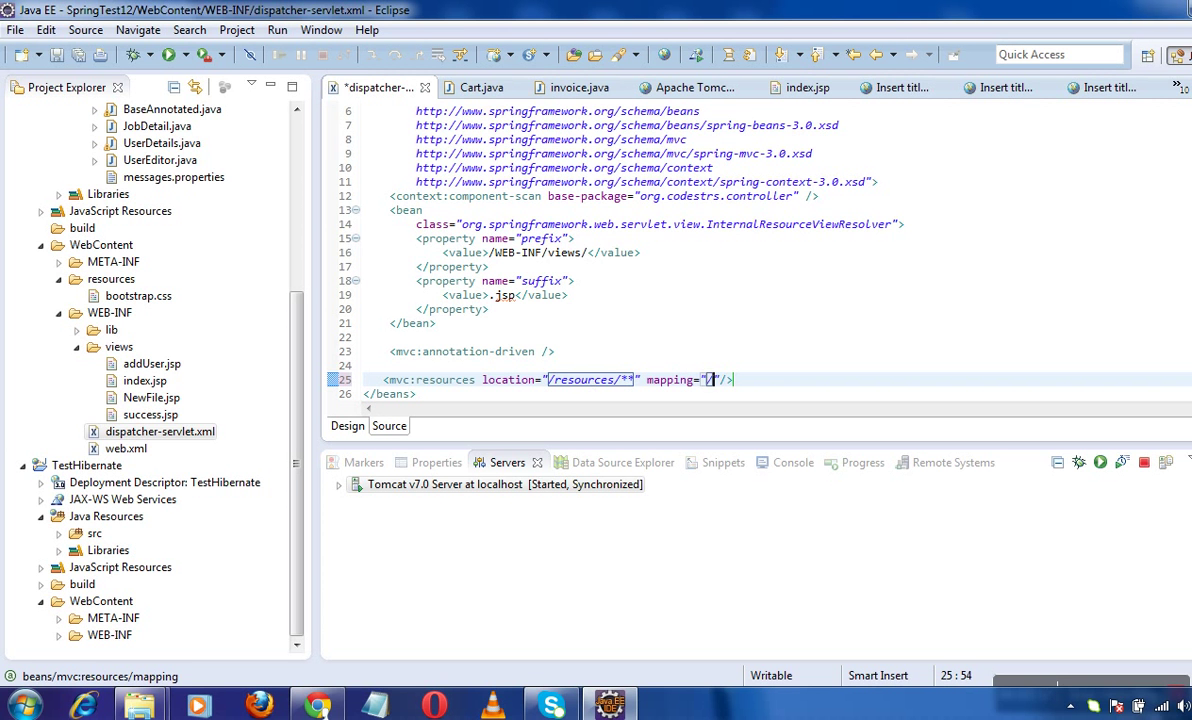
text(asstes)
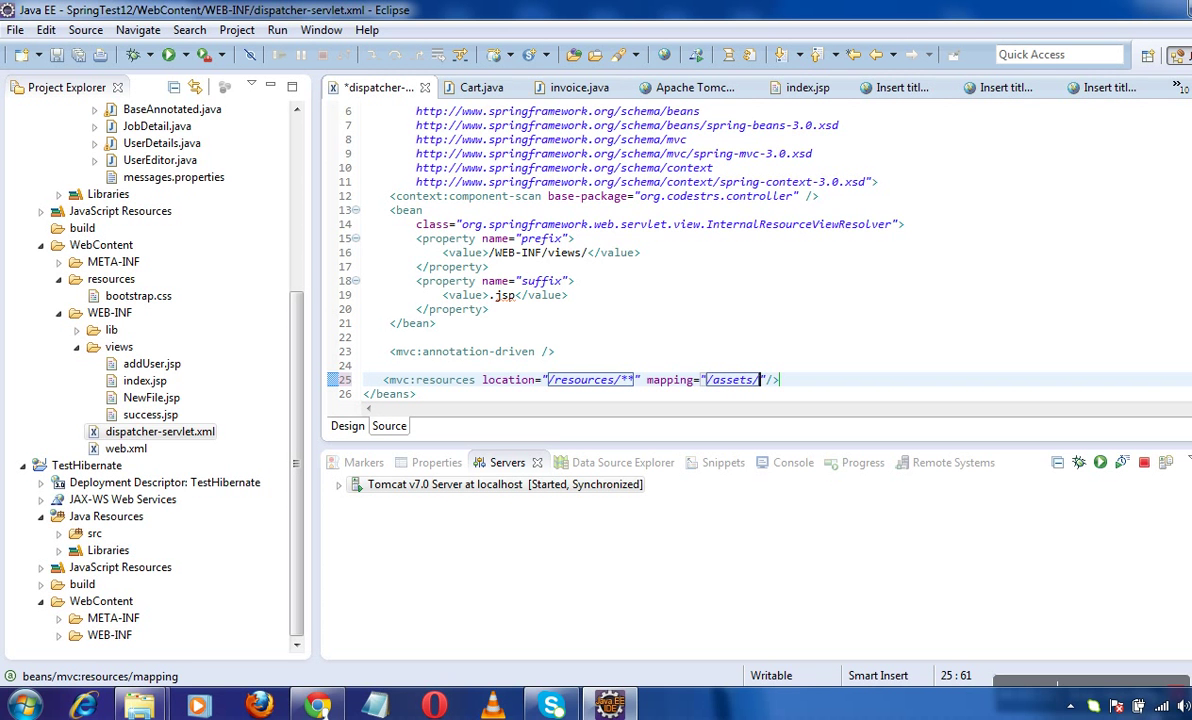
text(**)
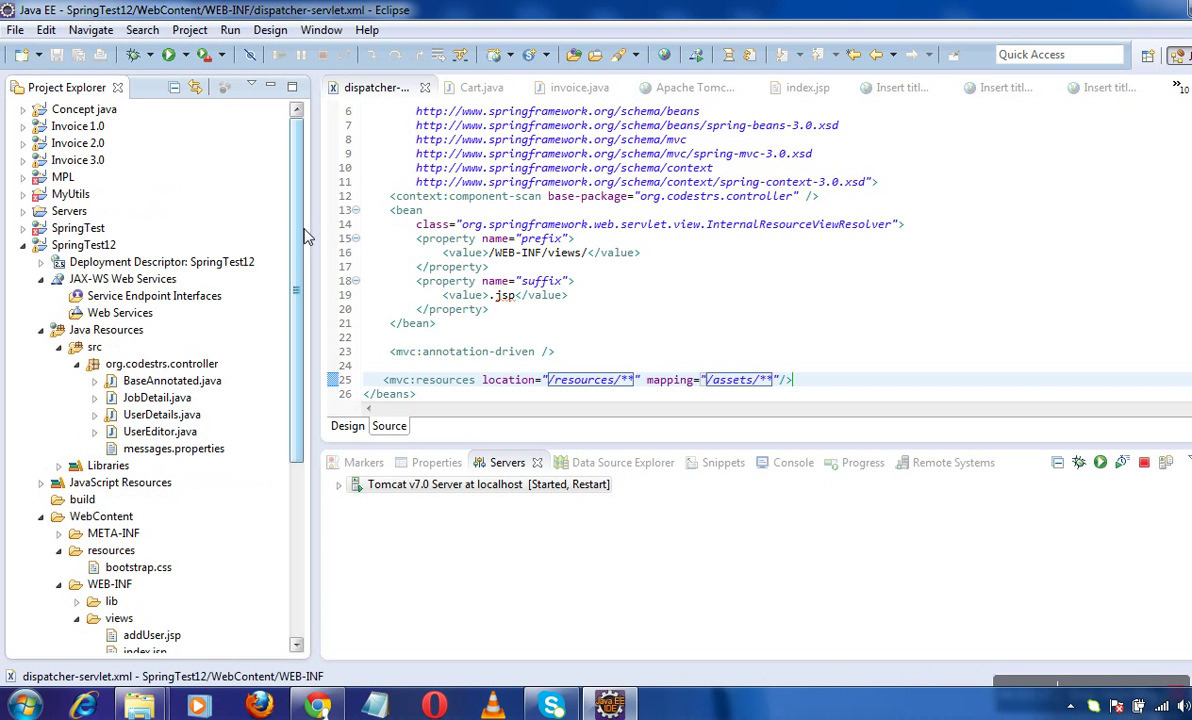
- Rerun SpringTest12 on the existing Tomcat server, confirming the restart
click(83, 244)
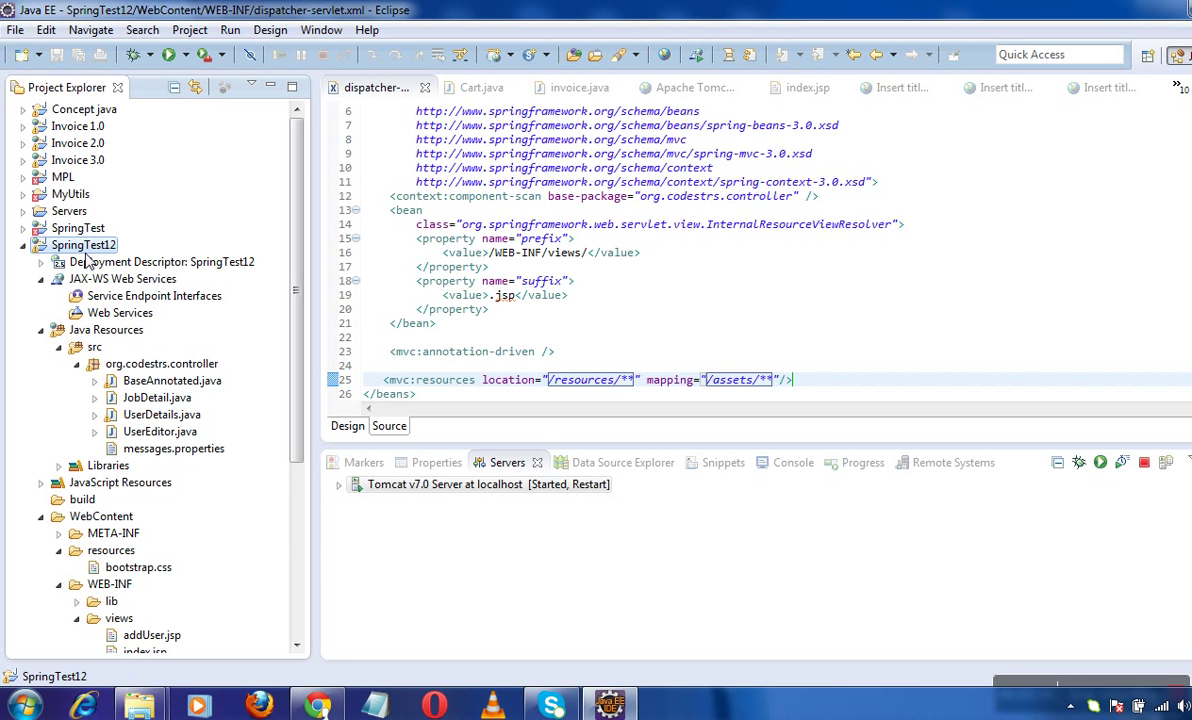
right_click(84, 244)
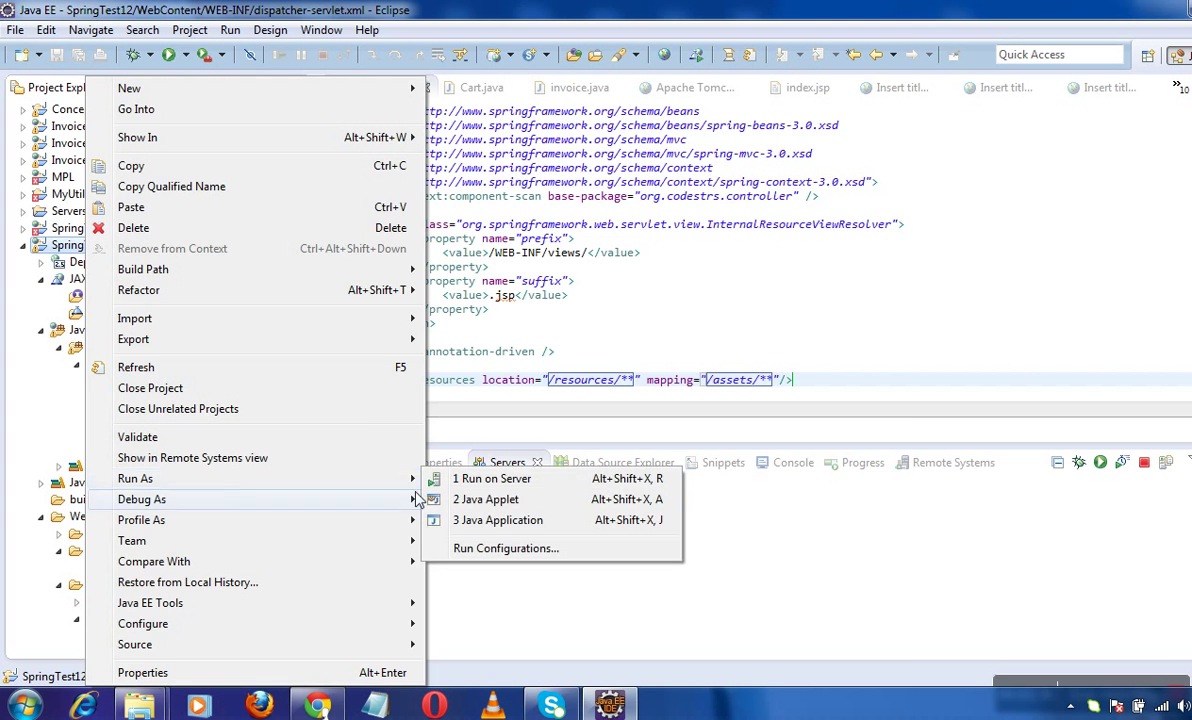
click(492, 478)
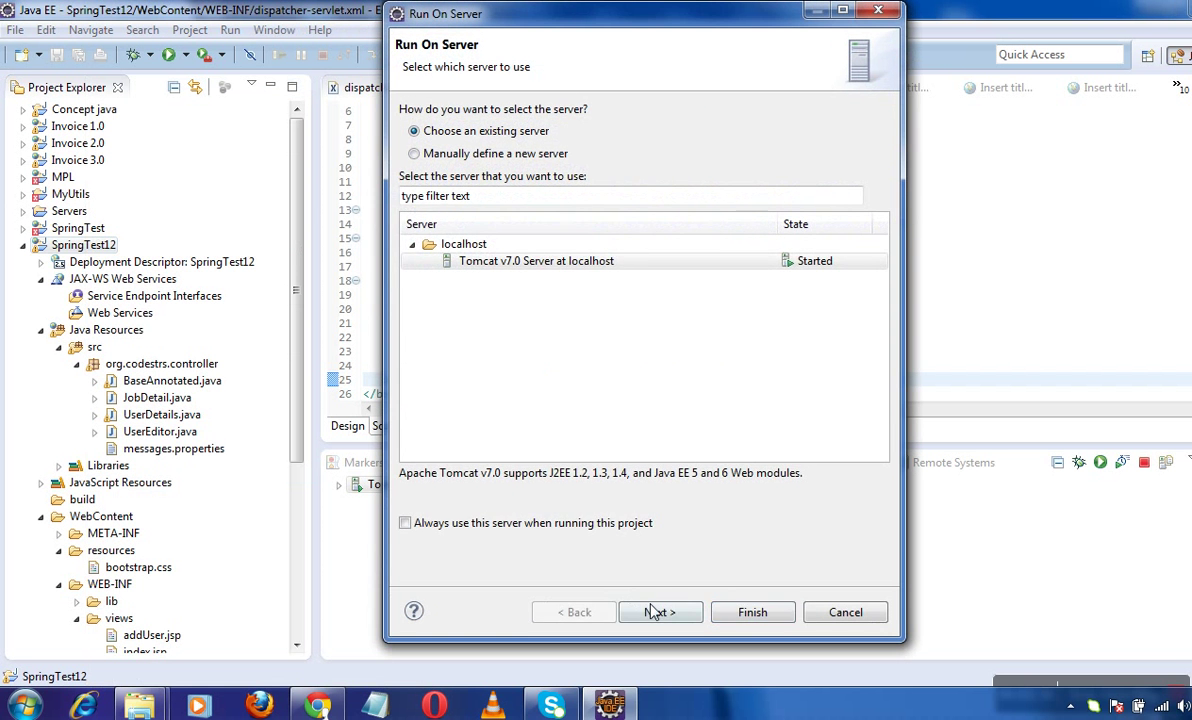
click(752, 612)
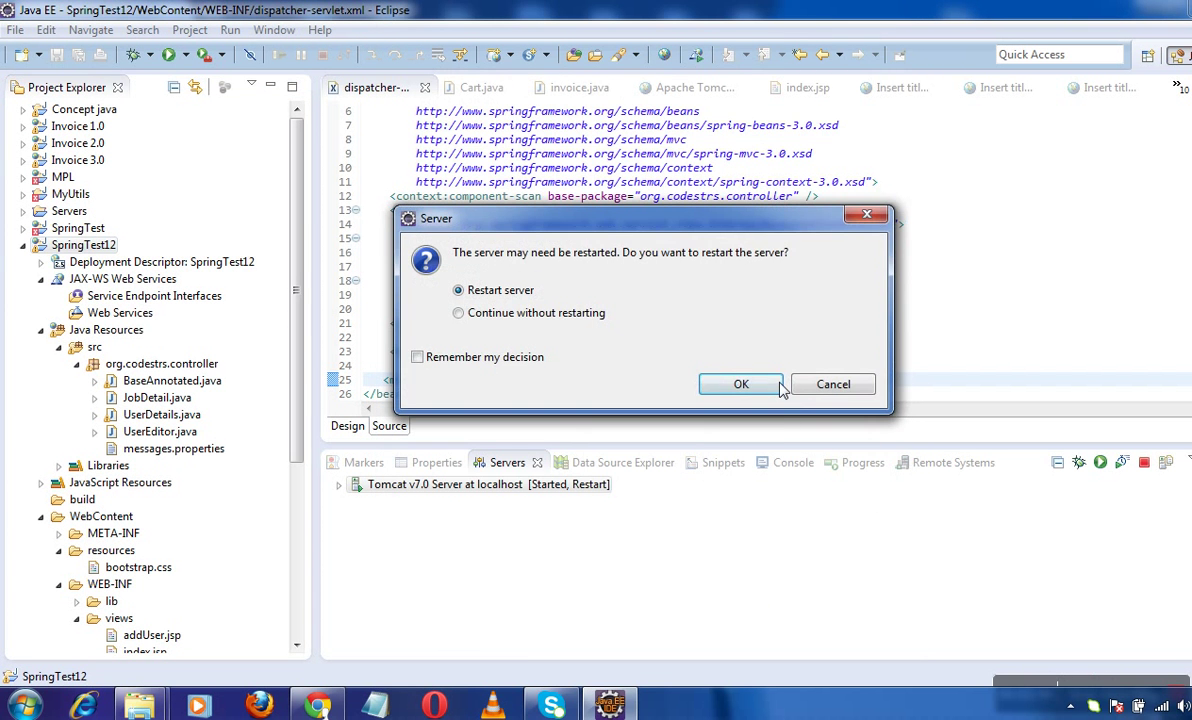
click(740, 384)
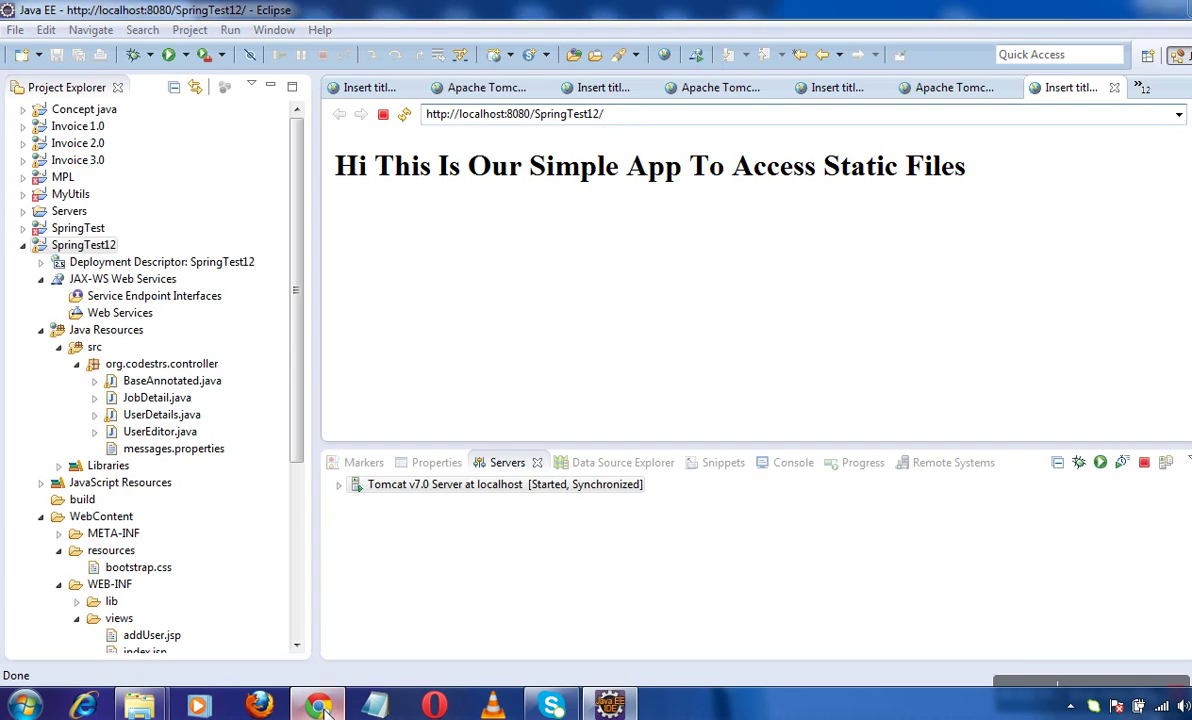
- In Chrome, load localhost:8080/SpringTest12/assets/bootstrap.css and highlight 'assets' in the URL
click(317, 706)
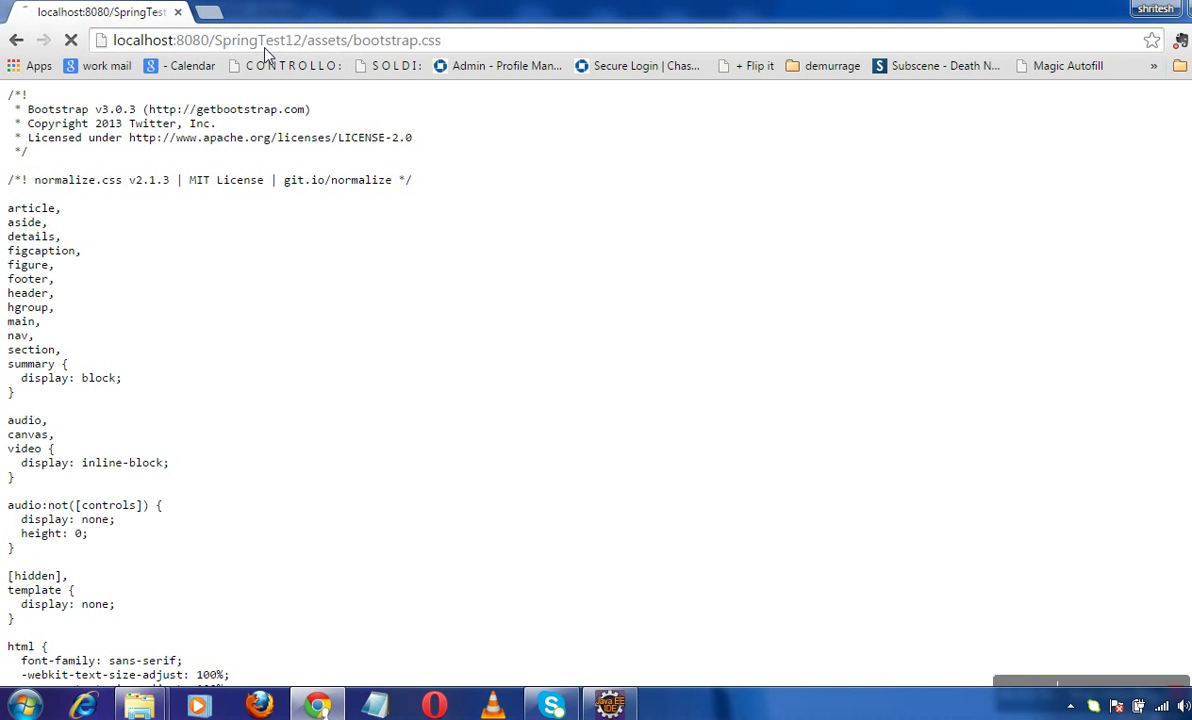
click(275, 40)
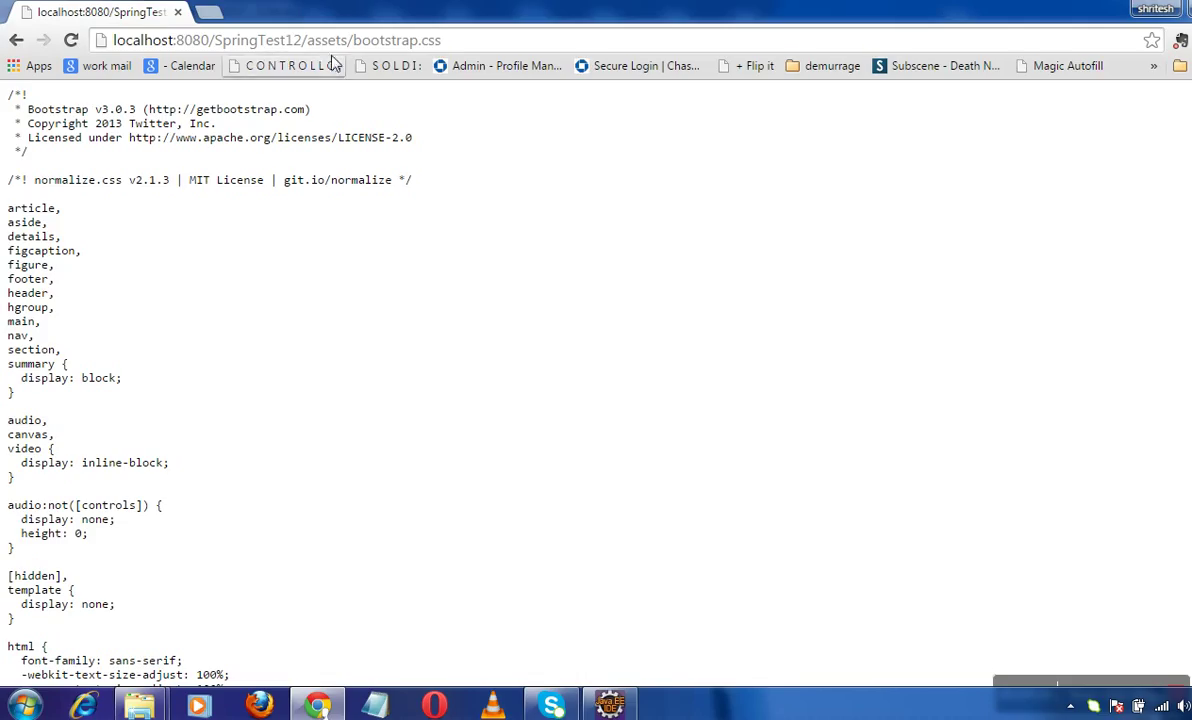
double_click(327, 40)
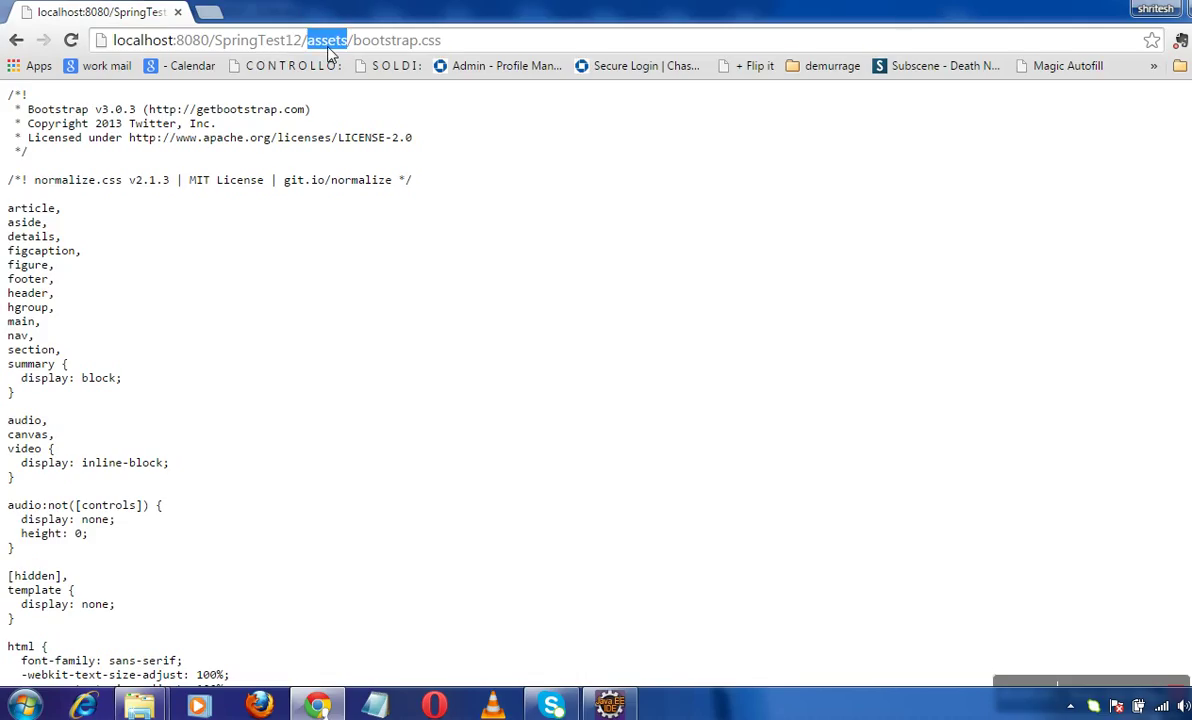